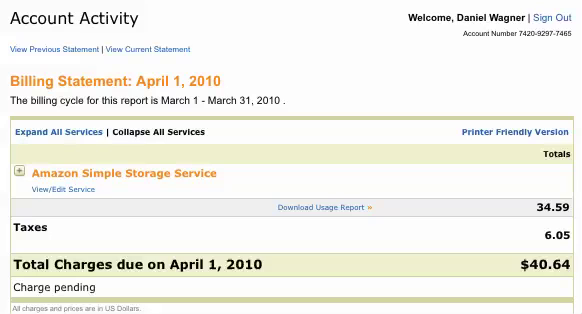
{"action": "mouse_move", "coordinate": [556, 296]}
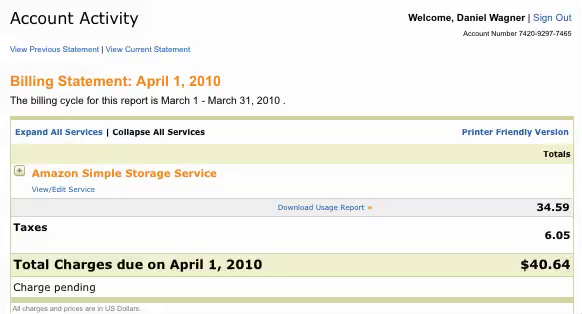
{"action": "mouse_move", "coordinate": [260, 308]}
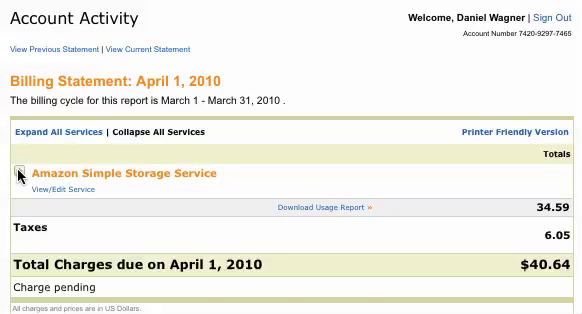
Expand the Amazon S3 charges and highlight the US Standard usage lines (subtotal 3.31) above EU (Ireland) 31.28
{"action": "left_click", "coordinate": [22, 174]}
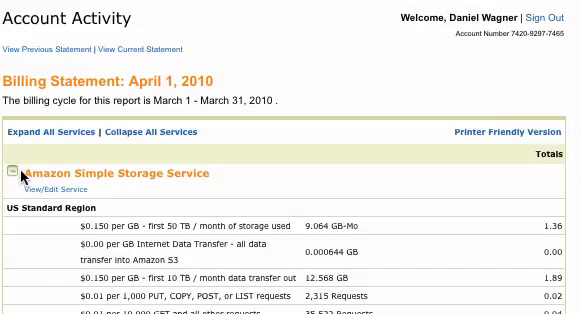
{"action": "scroll", "scroll_direction": "down", "scroll_amount": 3}
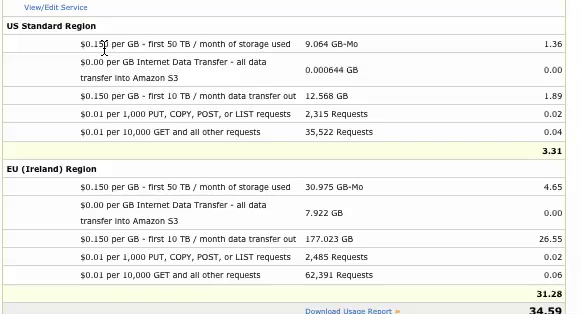
{"action": "mouse_move", "coordinate": [212, 44]}
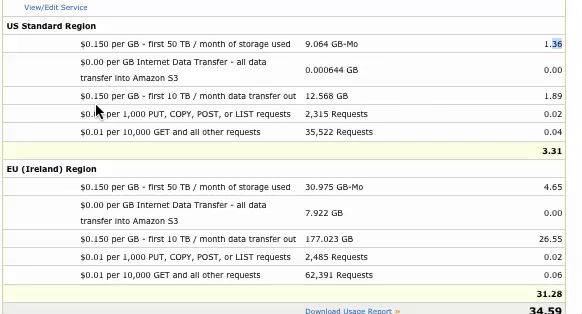
{"action": "mouse_move", "coordinate": [96, 112]}
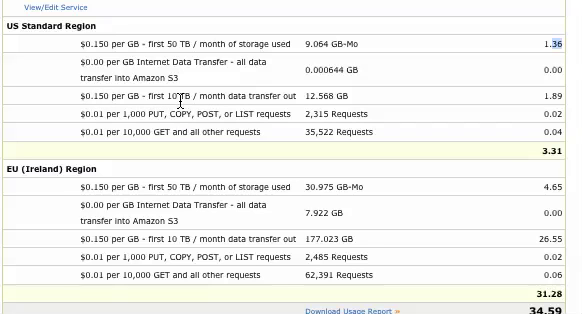
{"action": "mouse_move", "coordinate": [176, 104]}
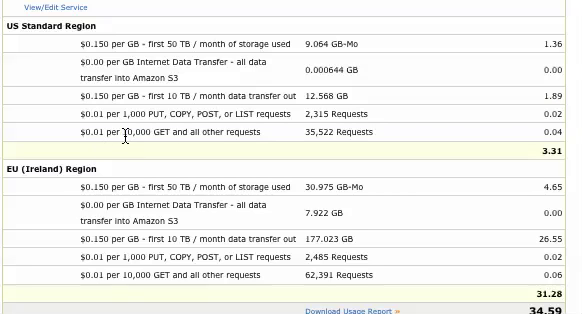
{"action": "double_click", "coordinate": [130, 132]}
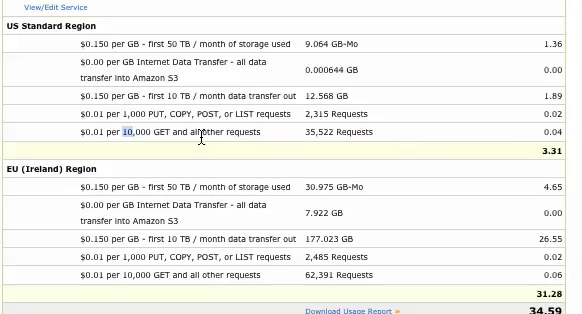
{"action": "double_click", "coordinate": [338, 132]}
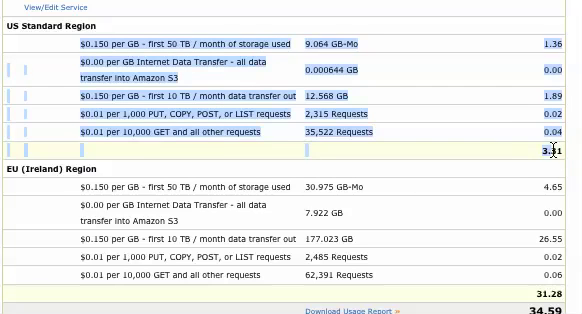
Reach the statement's total charges and follow Download Usage Report to the S3 Usage Reports form (XML/CSV)
{"action": "scroll", "scroll_direction": "down", "scroll_amount": 3}
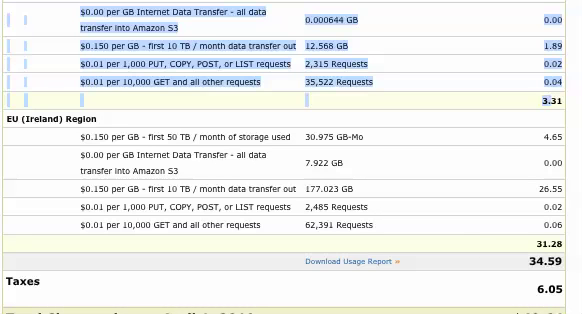
{"action": "scroll", "scroll_direction": "down", "scroll_amount": 3}
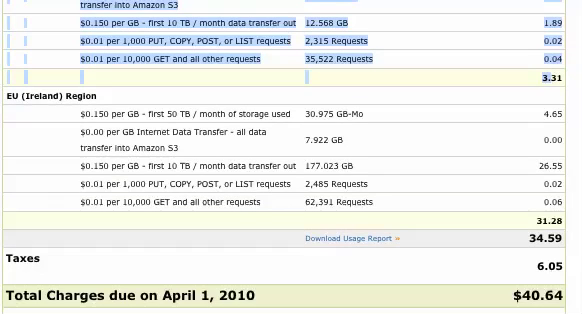
{"action": "scroll", "scroll_direction": "down", "scroll_amount": 3}
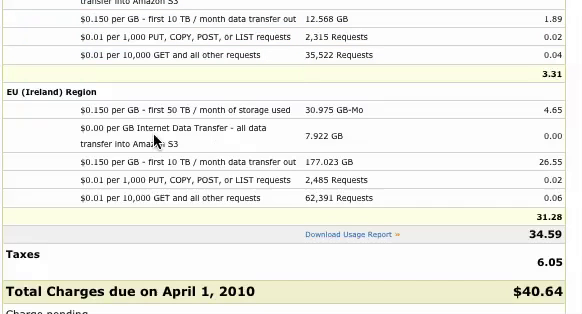
{"action": "double_click", "coordinate": [100, 110]}
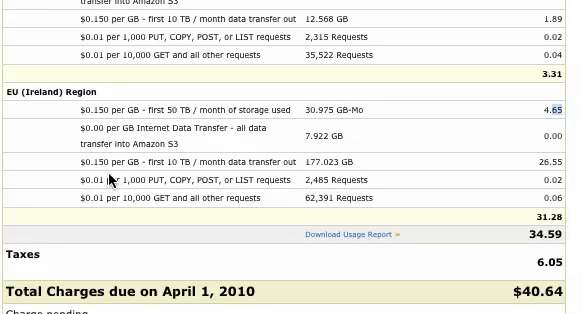
{"action": "double_click", "coordinate": [332, 160]}
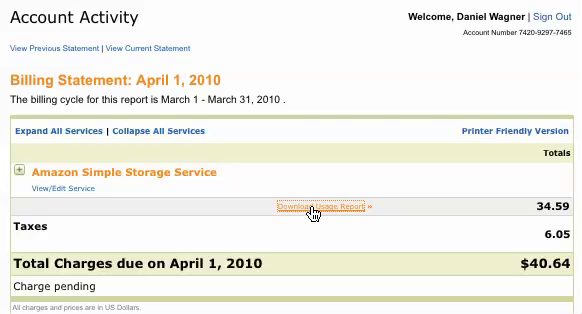
{"action": "left_click", "coordinate": [310, 208]}
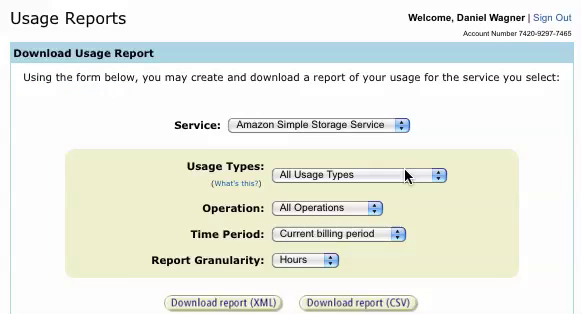